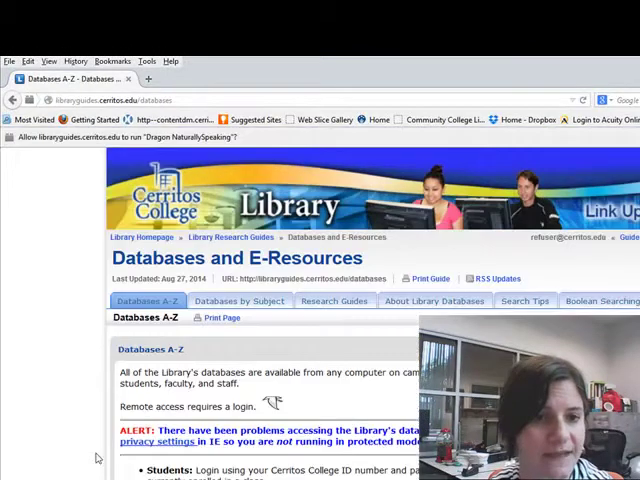
# Reach Oxford Art Online via Databases by Subject, Arts, Music & Performing Arts
pyautogui.click(238, 300)
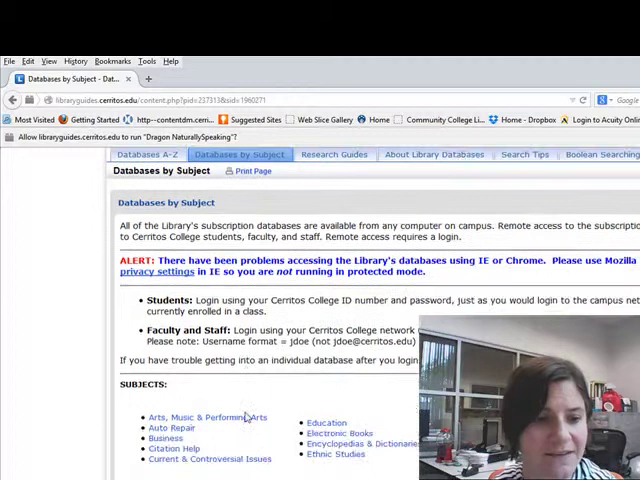
pyautogui.click(210, 416)
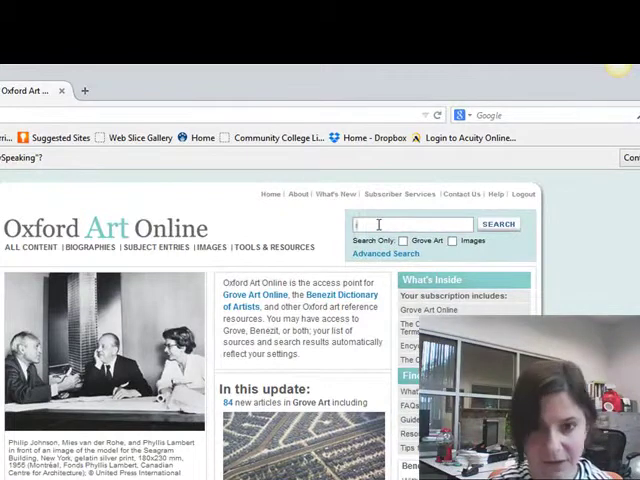
# Search Oxford Art Online for the keywords 'byzantine AND icon'
pyautogui.write('icon')
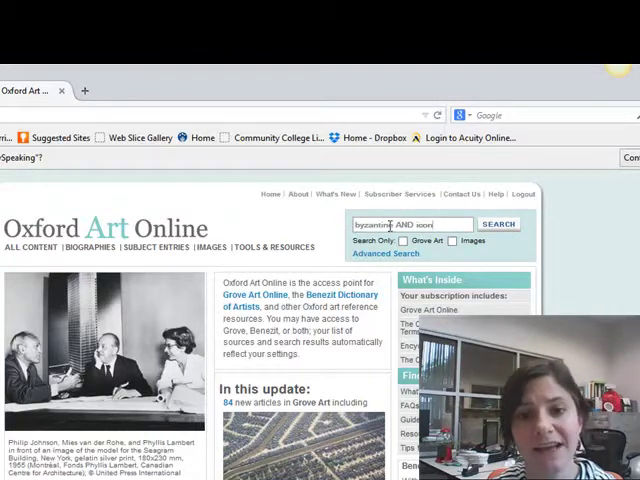
pyautogui.click(498, 224)
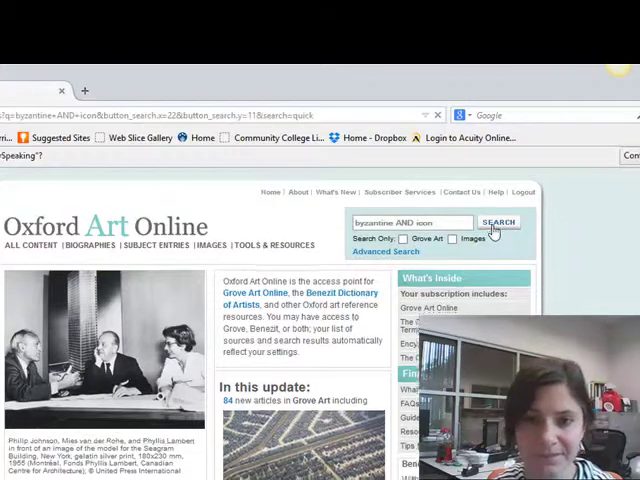
# From the results, open the first entry 'Early Christian and Byzantine art, §VI: Icons'
pyautogui.click(498, 222)
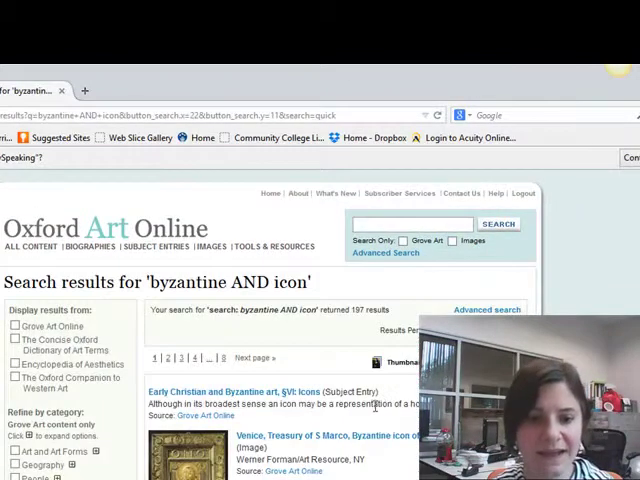
pyautogui.scroll(-3)
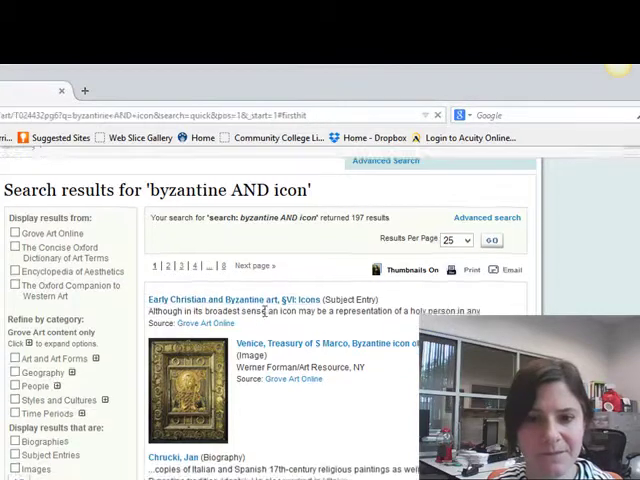
pyautogui.click(230, 300)
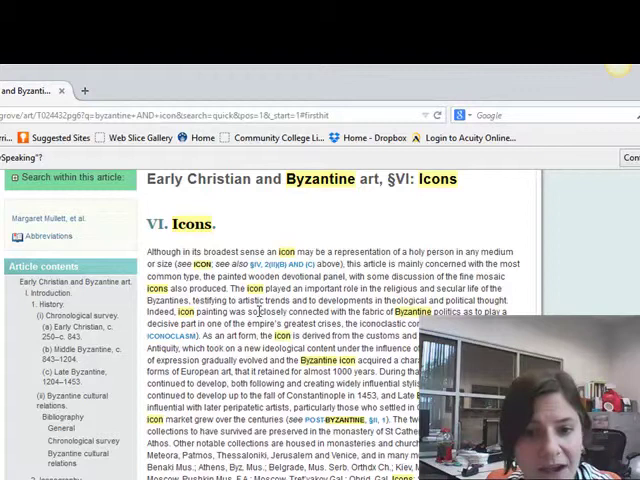
pyautogui.scroll(-3)
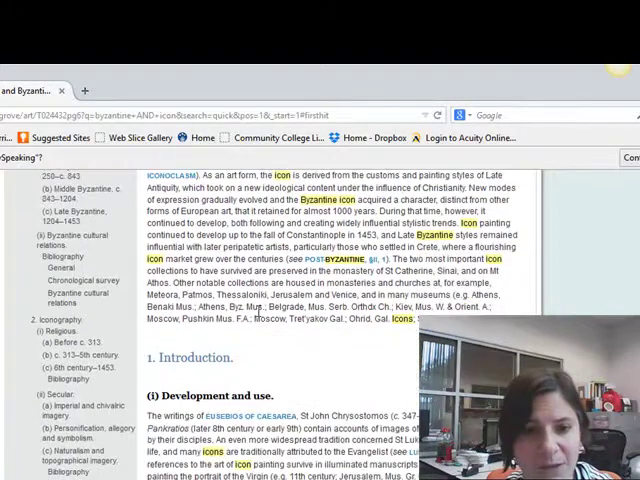
pyautogui.scroll(-3)
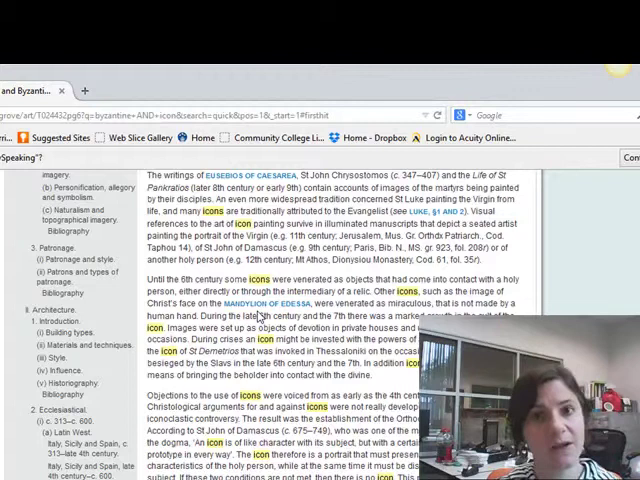
pyautogui.scroll(-3)
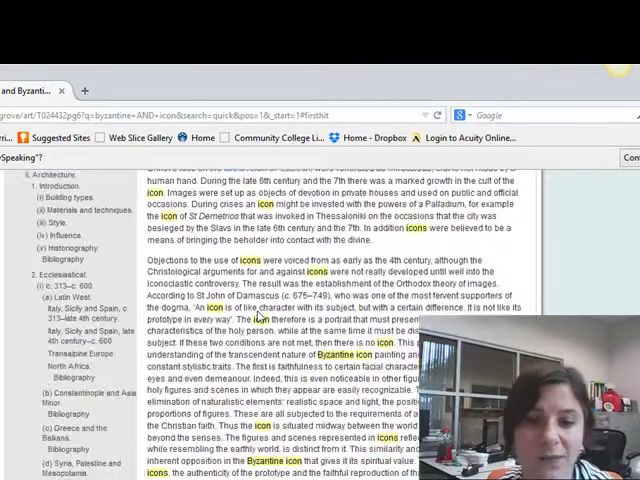
pyautogui.scroll(-3)
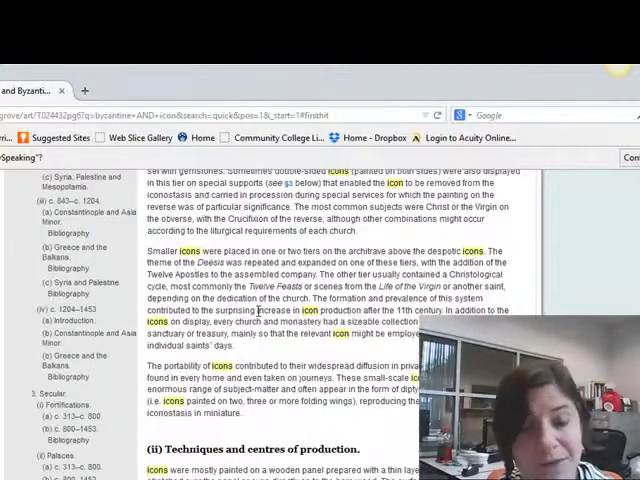
pyautogui.scroll(-3)
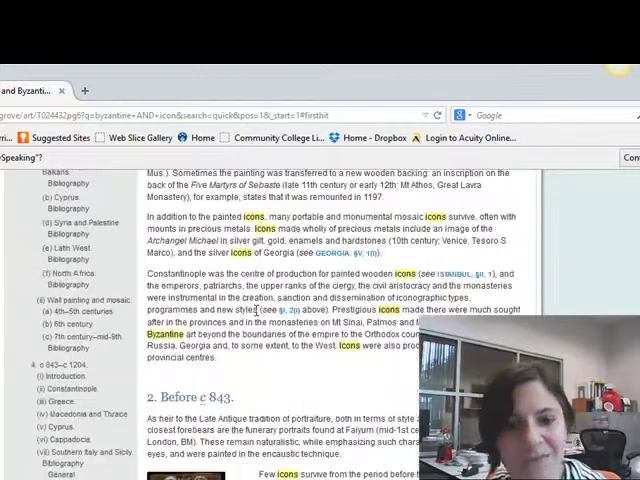
pyautogui.scroll(-3)
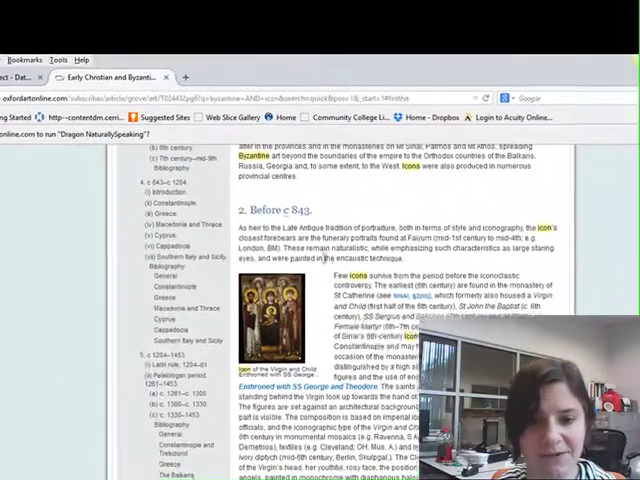
pyautogui.scroll(-3)
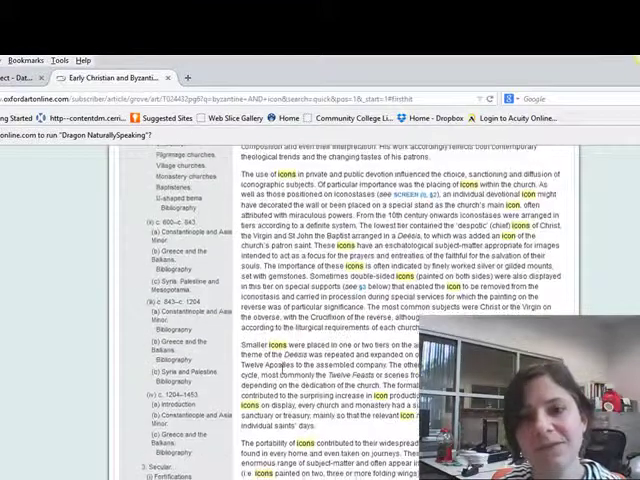
pyautogui.scroll(3)
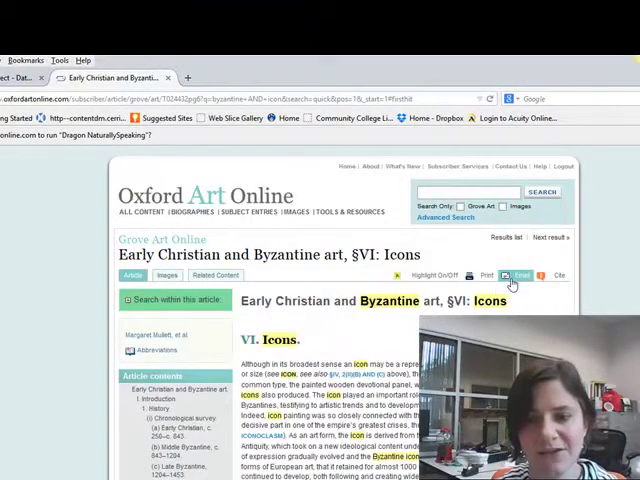
pyautogui.moveTo(558, 276)
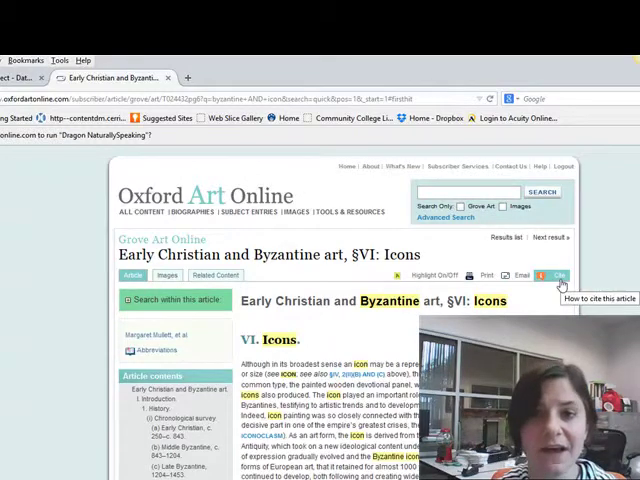